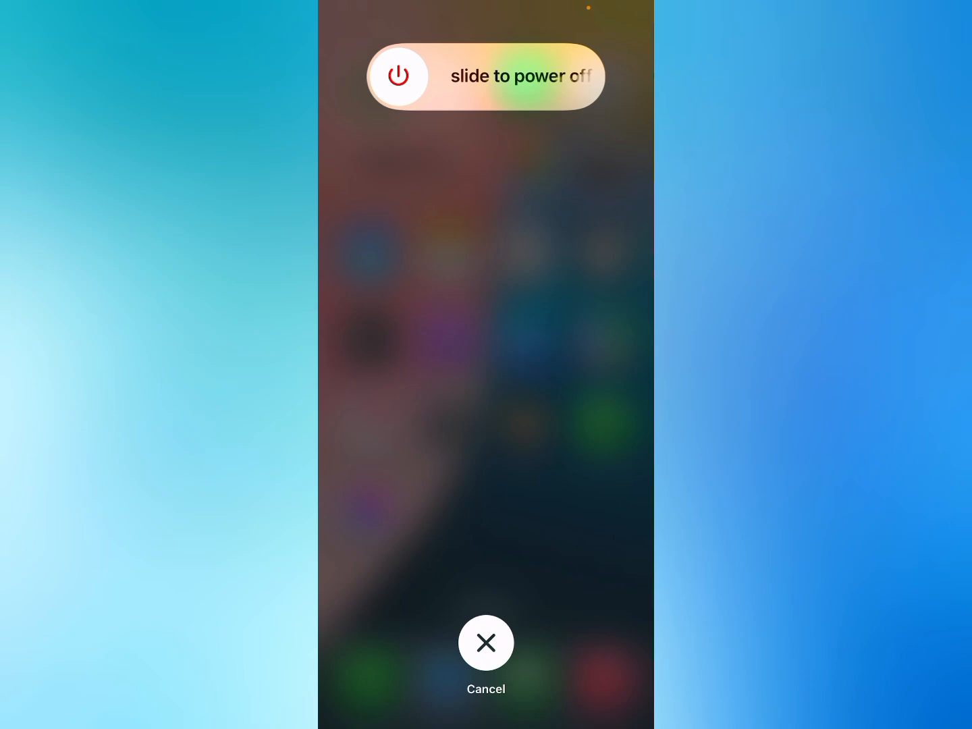
- Dismiss the slide-to-power-off screen to return to the home screen
left_click(486, 642)
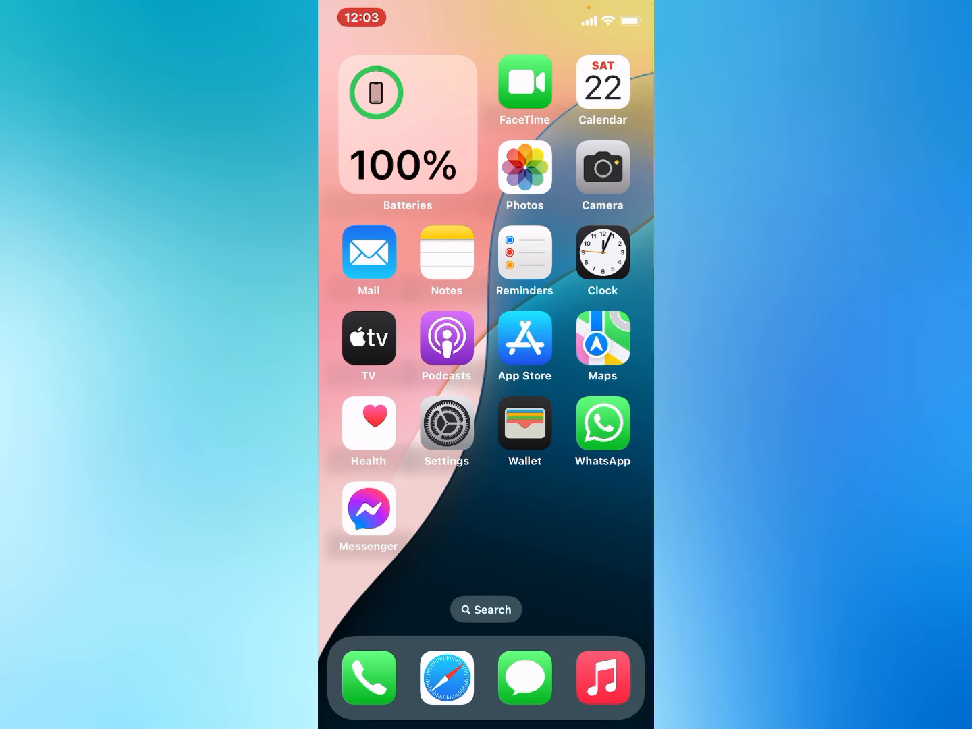
- Reset Network Settings from General > Transfer or Reset iPhone > Reset and confirm
left_click(446, 427)
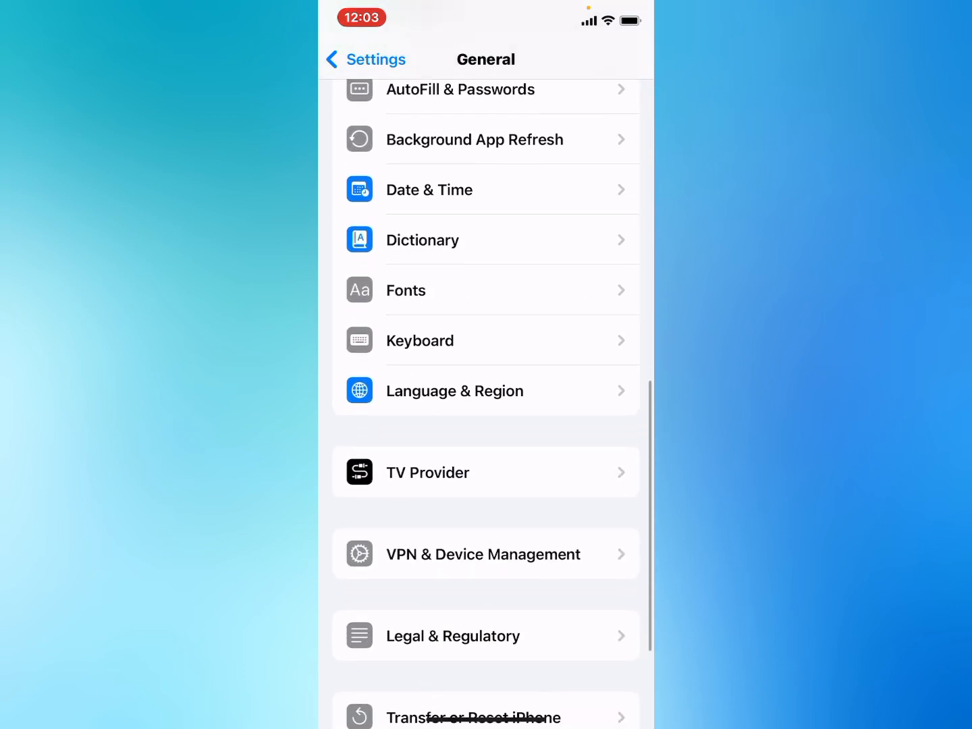
left_click(474, 717)
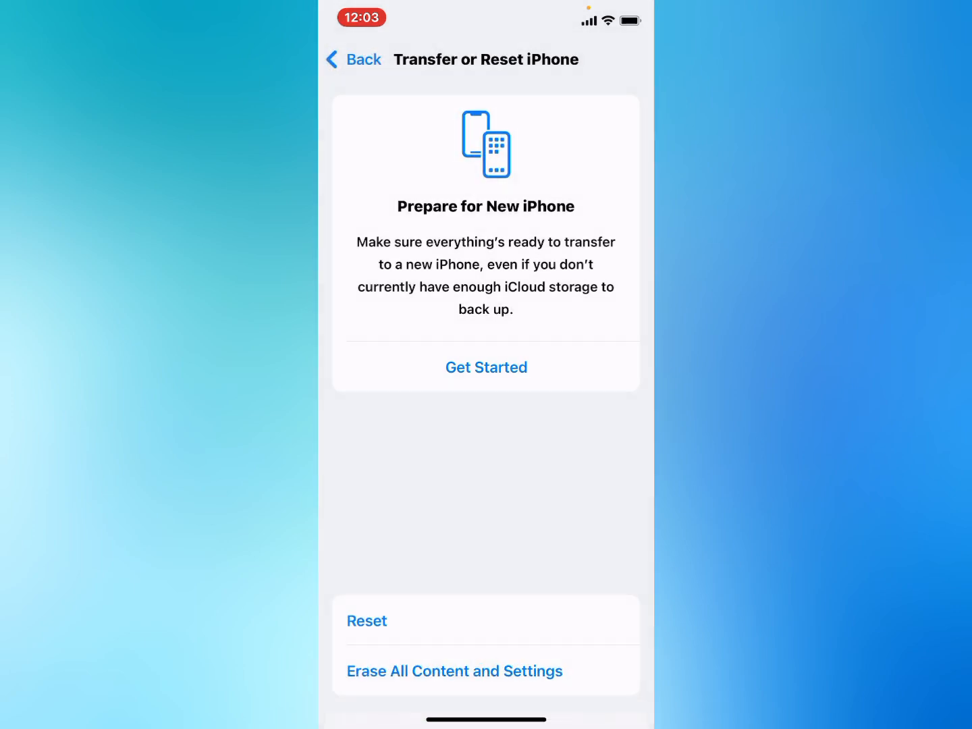
left_click(367, 621)
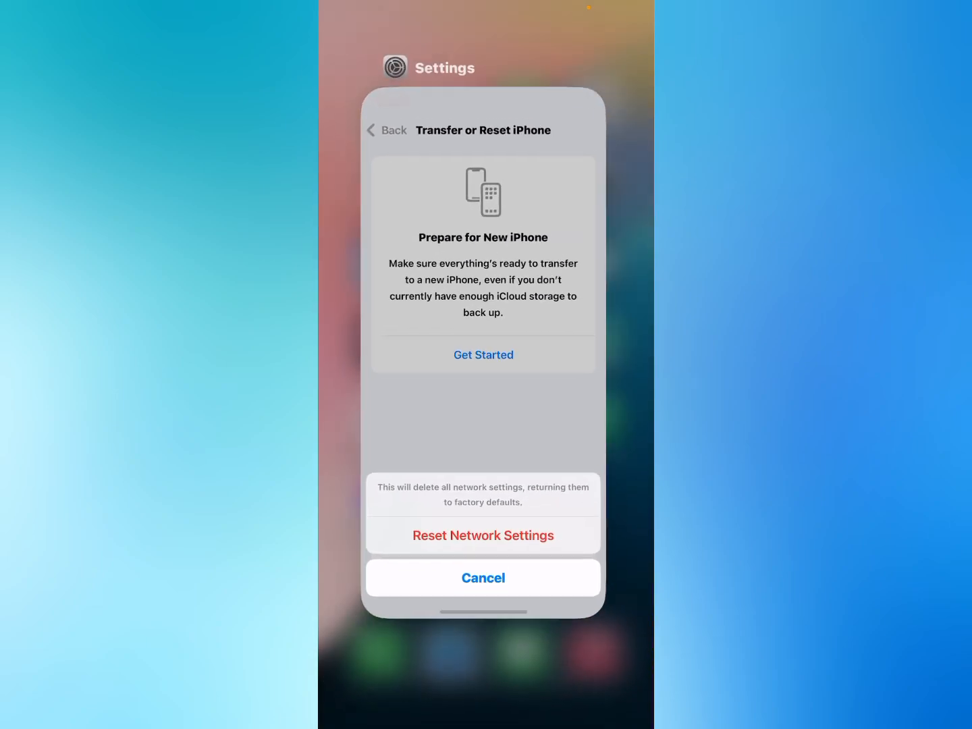
left_click(483, 577)
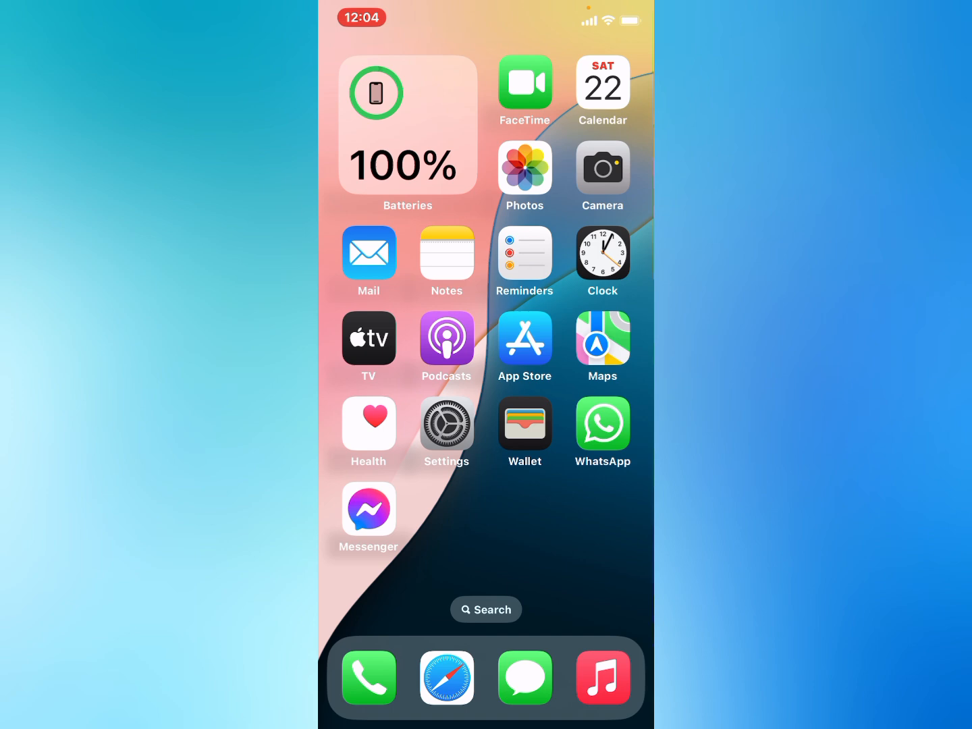
- Choose Shut Down at the bottom of General and slide to power off the iPhone
left_click(446, 423)
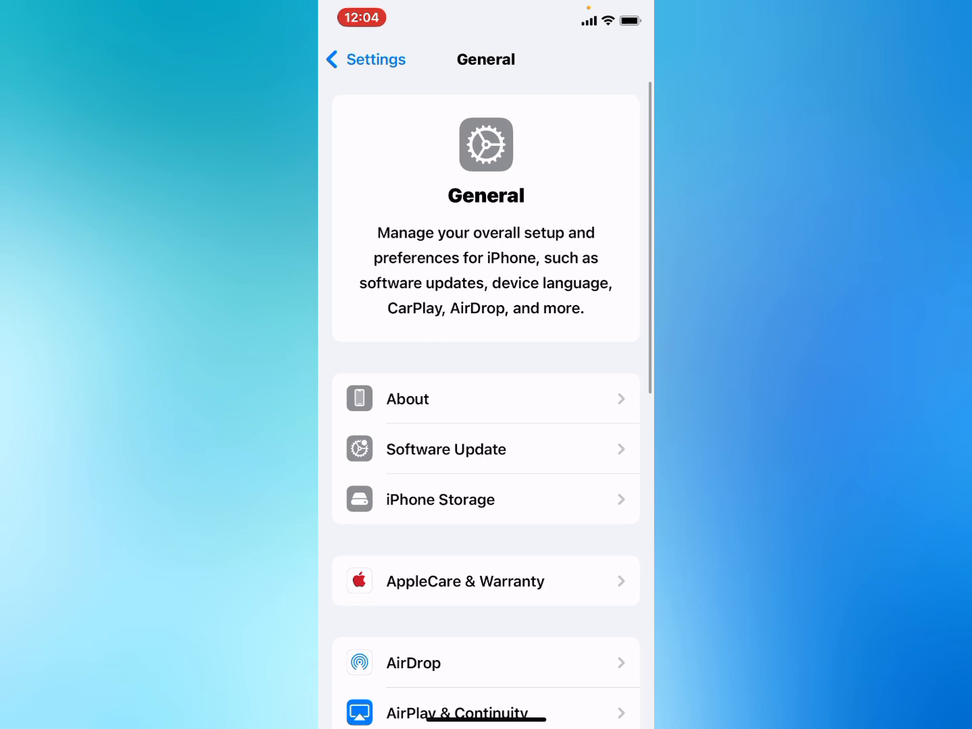
scroll("down", 3)
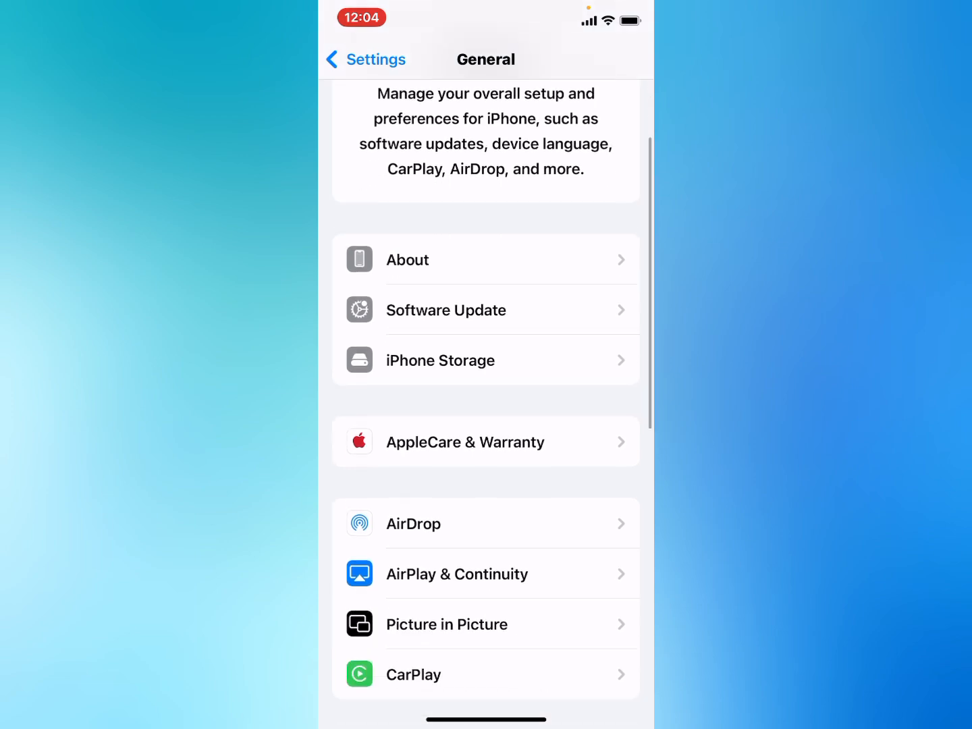
scroll("down", 3)
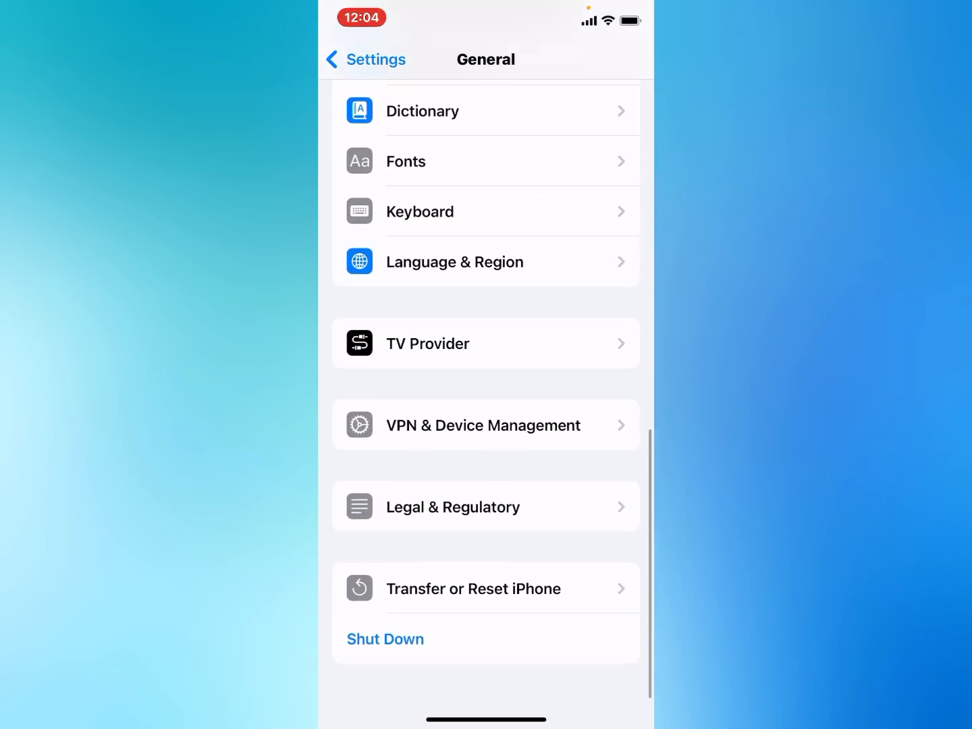
left_click(384, 638)
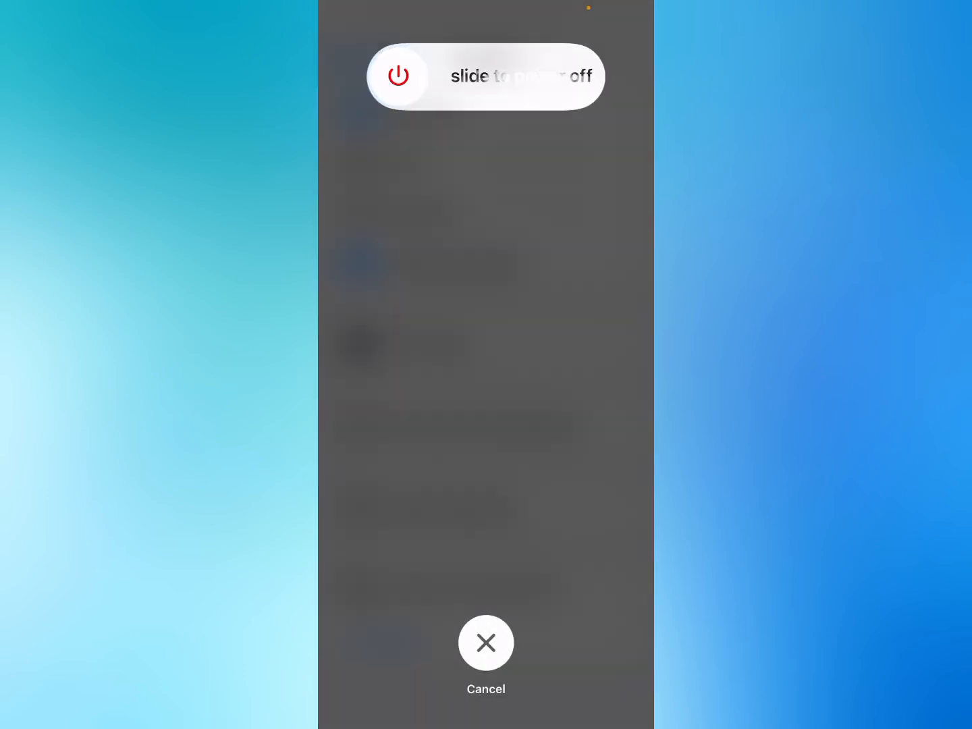
left_click(485, 643)
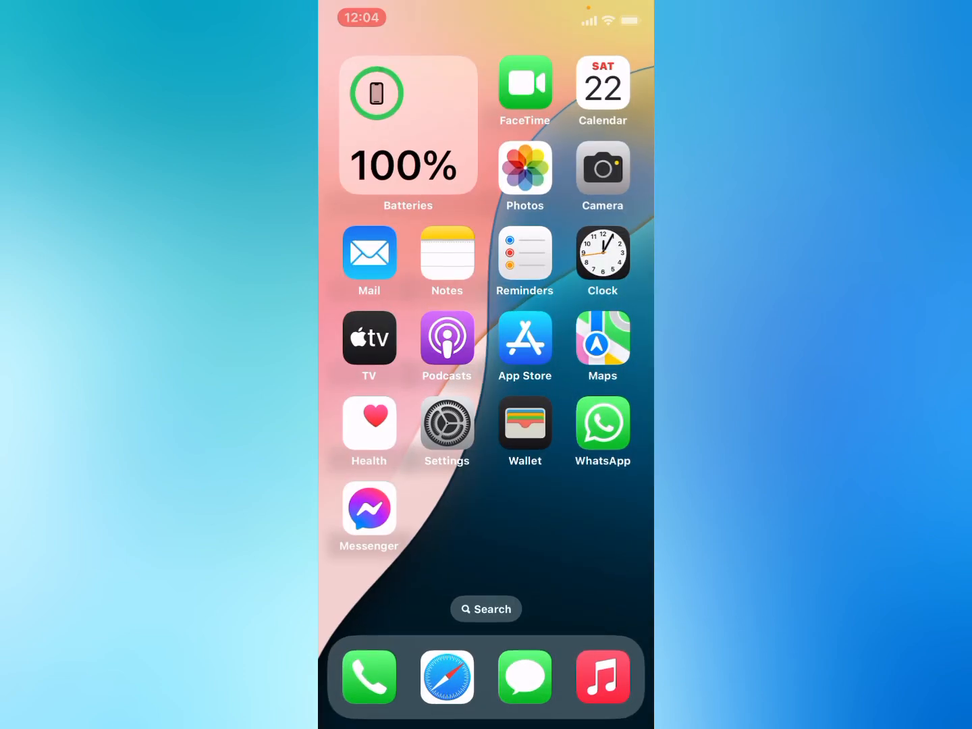